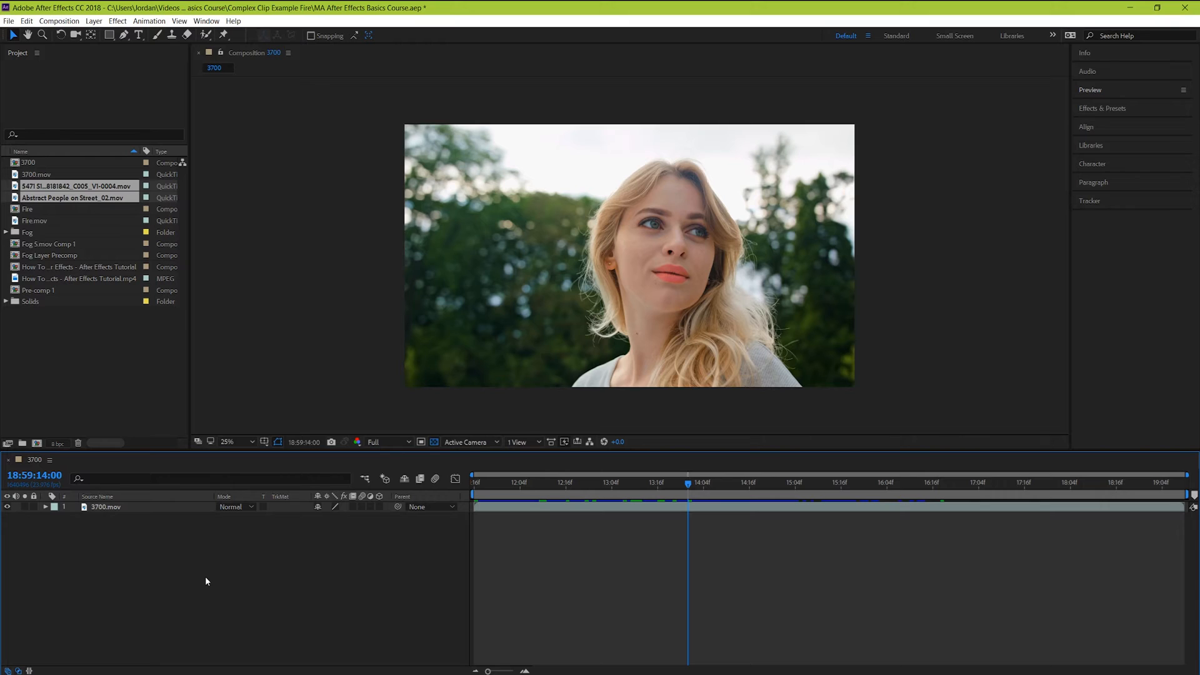
# - Expand the 3700.mov layer to show its Transform properties
pyautogui.click(45, 509)
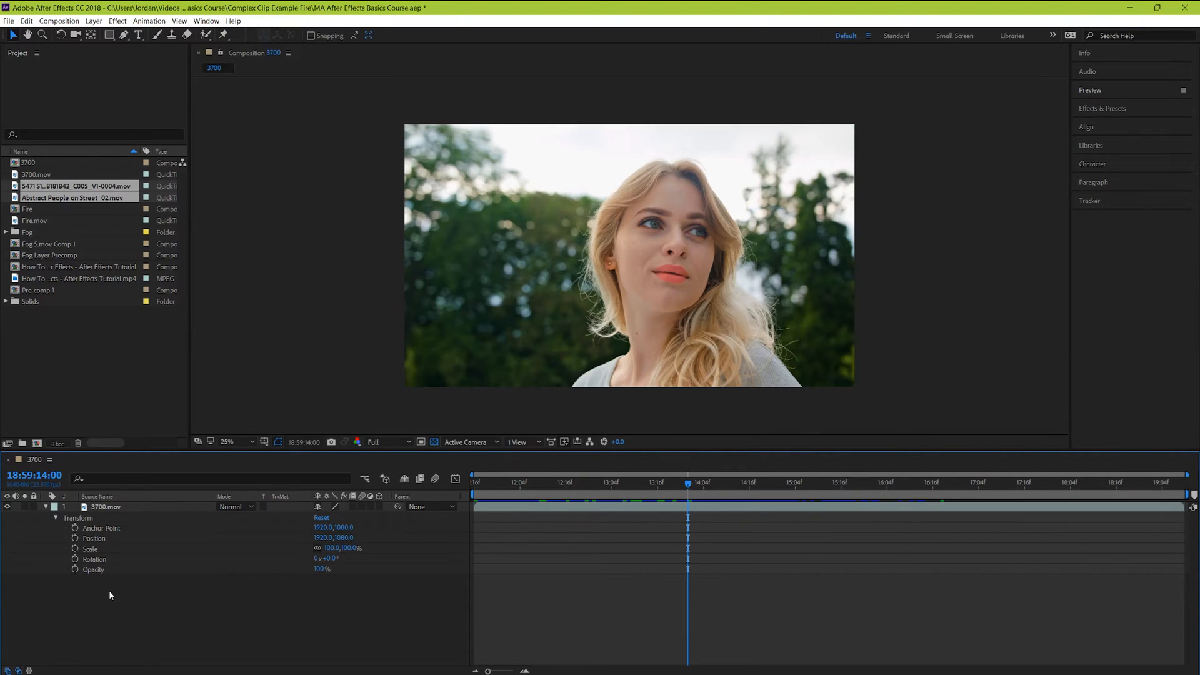
pyautogui.moveTo(108, 571)
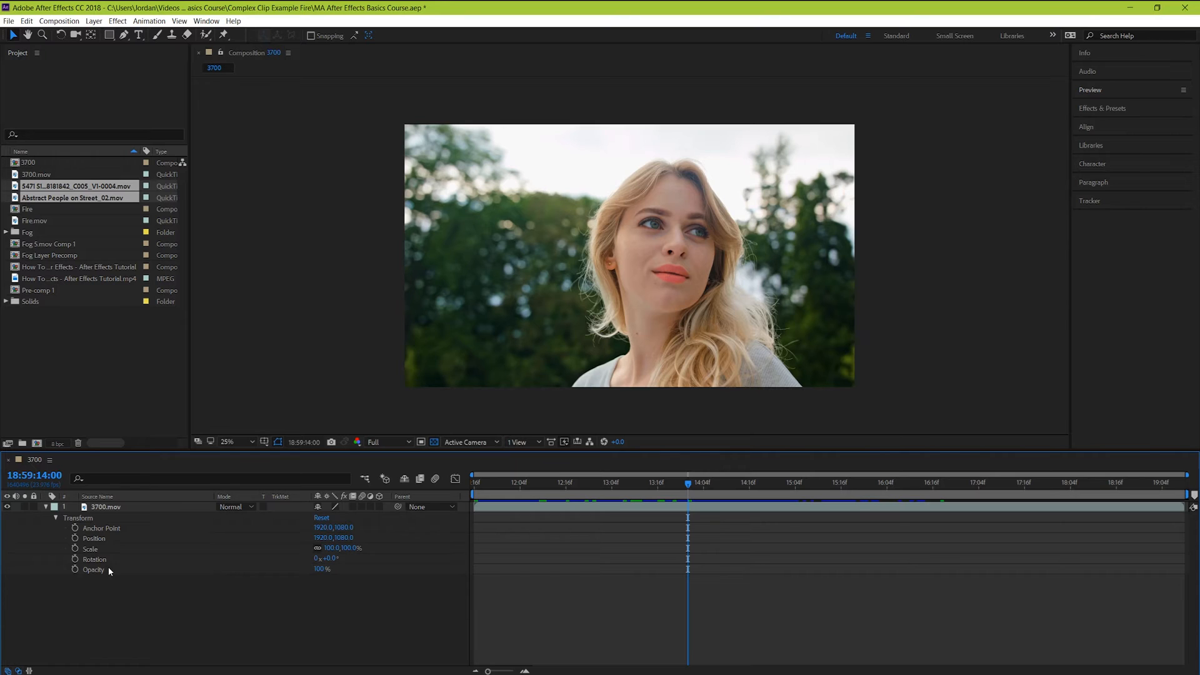
pyautogui.click(93, 538)
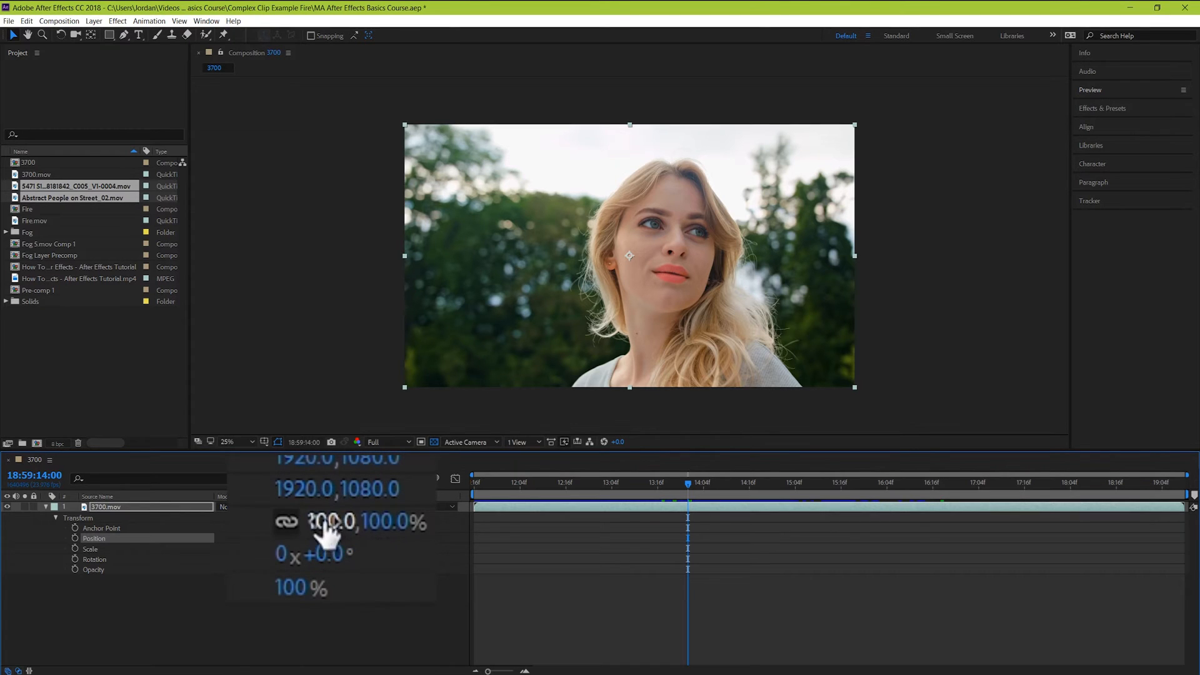
pyautogui.moveTo(321, 521); pyautogui.dragTo(360, 521)
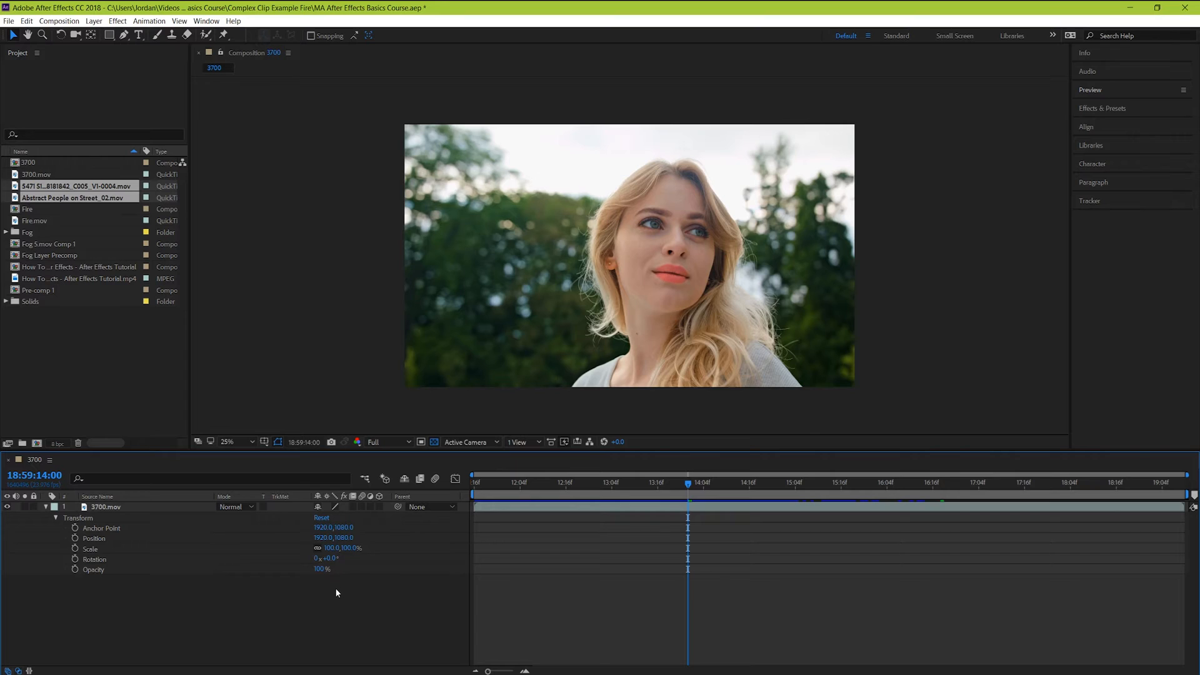
pyautogui.moveTo(336, 610)
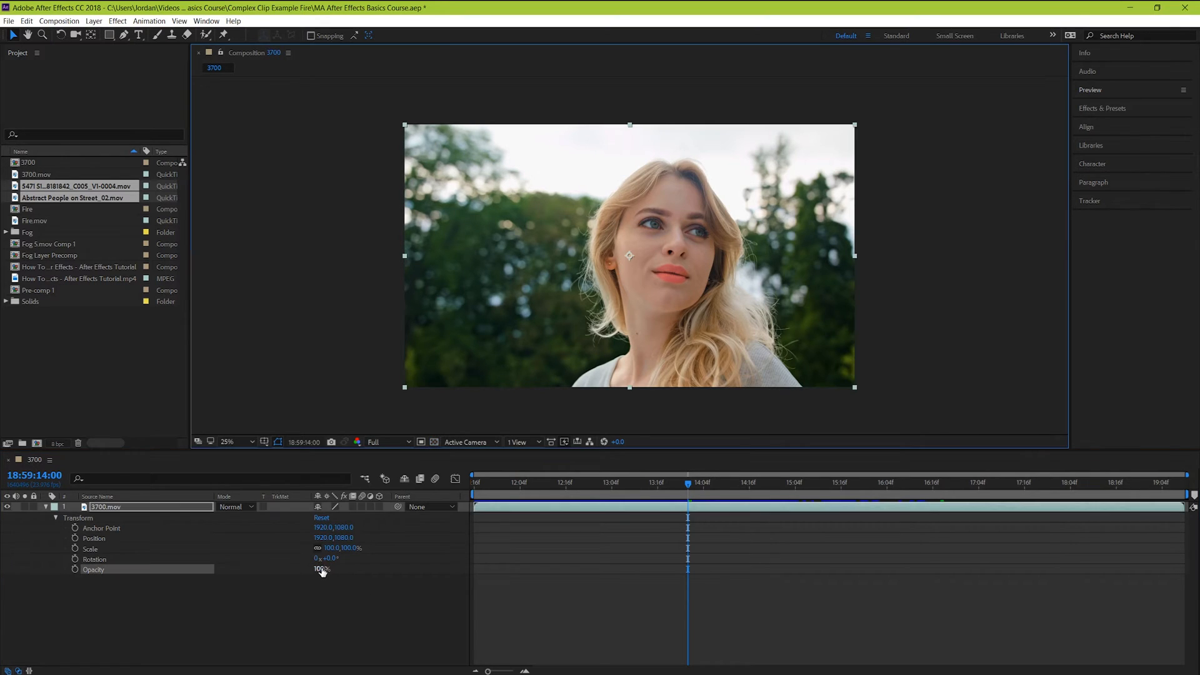
# - Set the 3700.mov layer's Opacity to 0%
pyautogui.moveTo(321, 569); pyautogui.dragTo(291, 569)
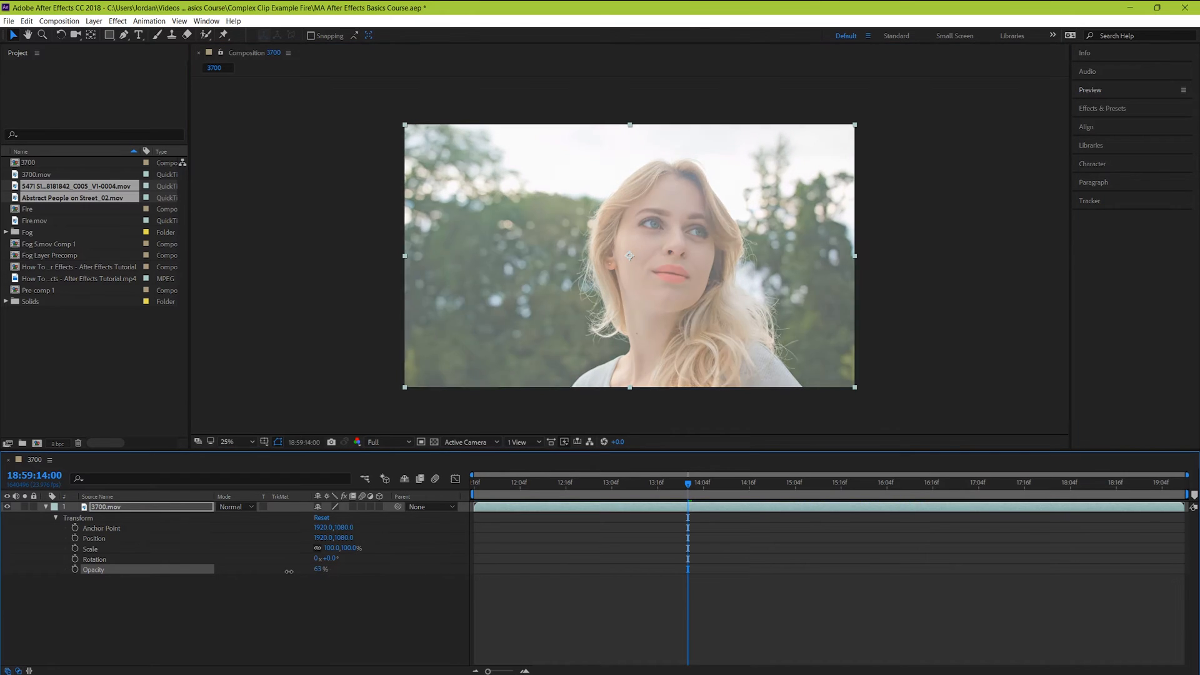
pyautogui.write('00.mov')
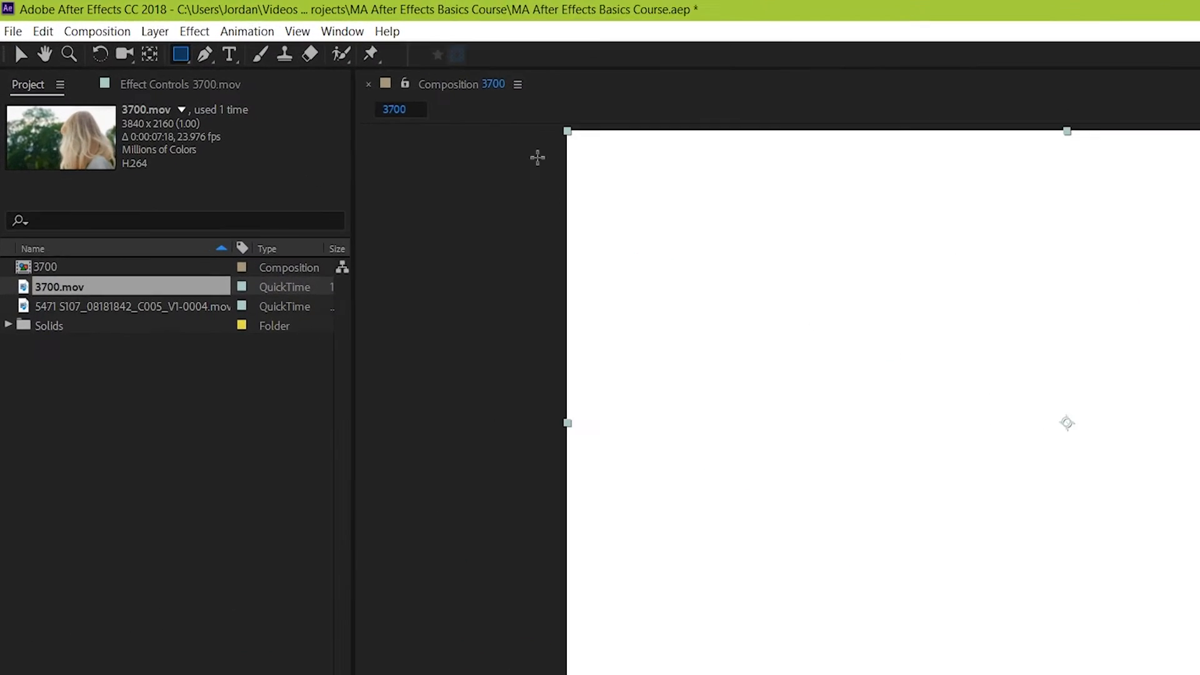
pyautogui.click(96, 31)
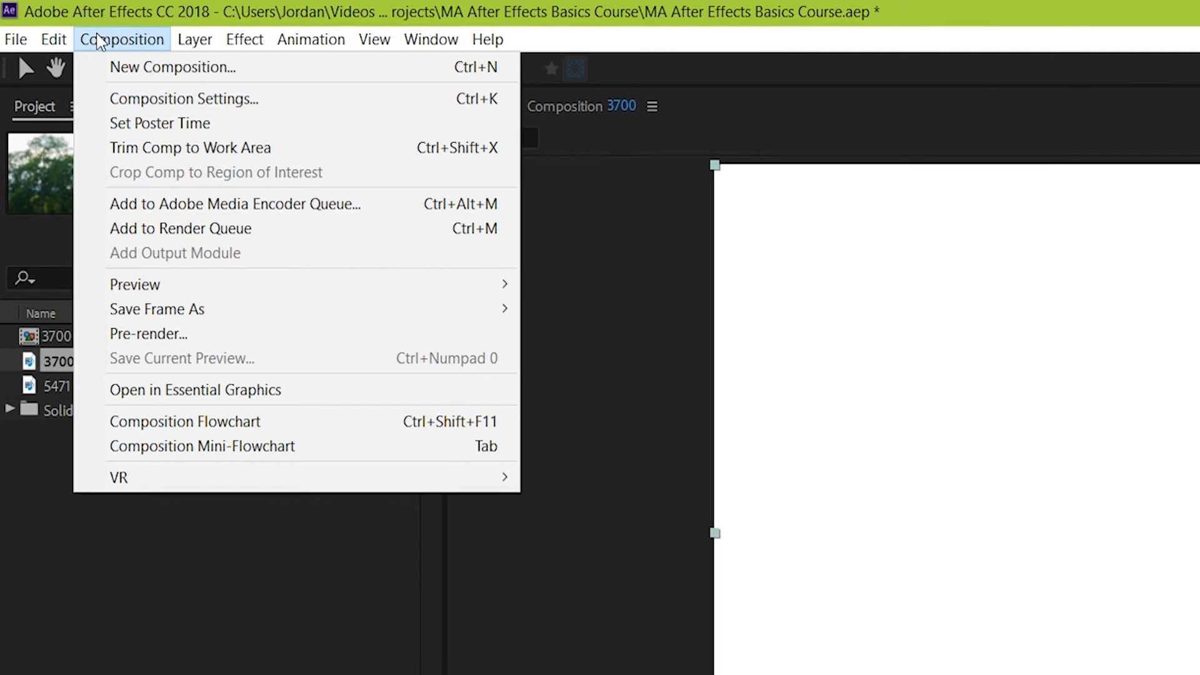
pyautogui.click(183, 98)
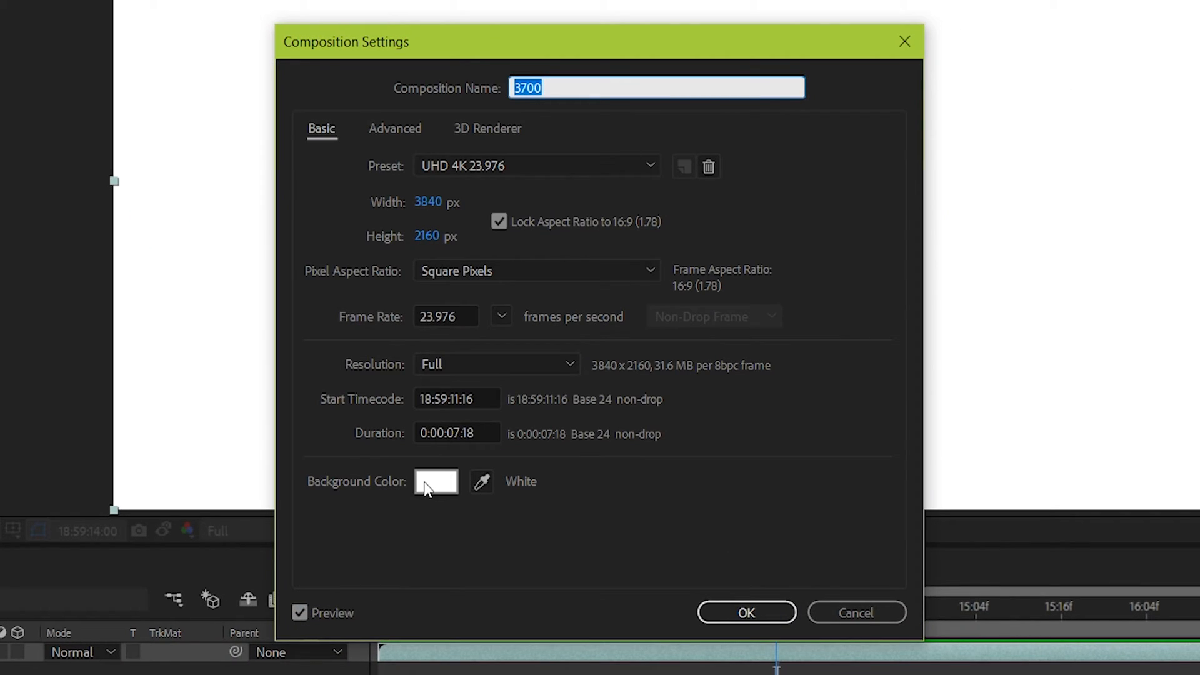
pyautogui.click(436, 482)
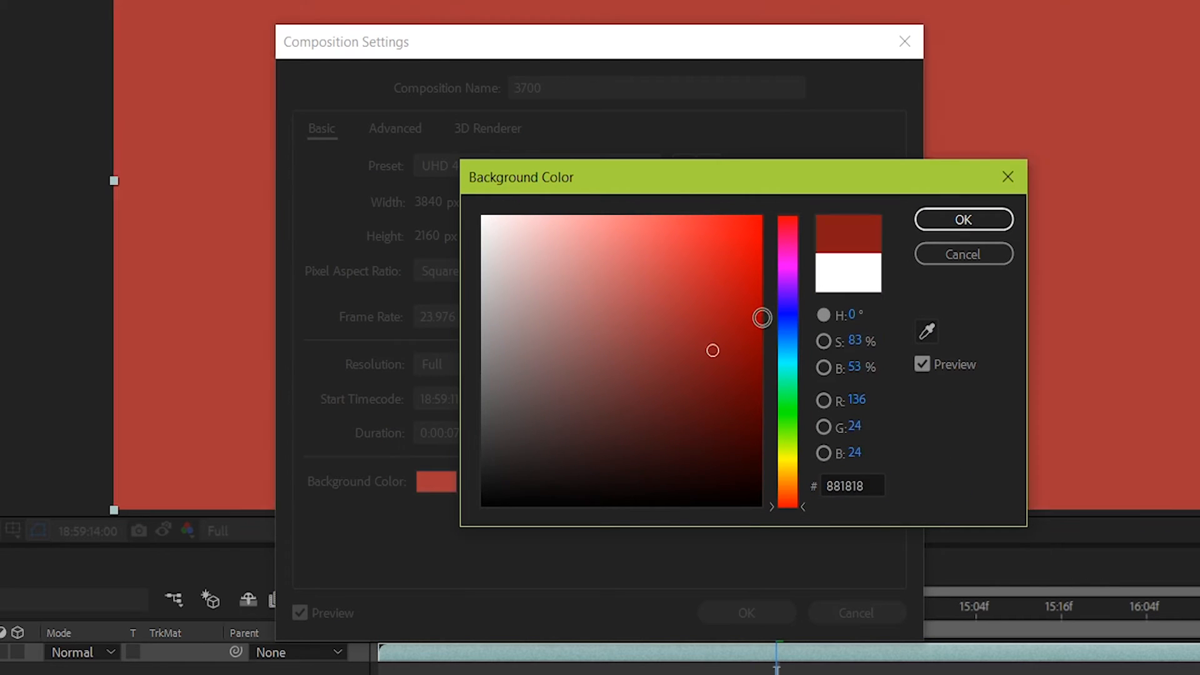
pyautogui.click(484, 218)
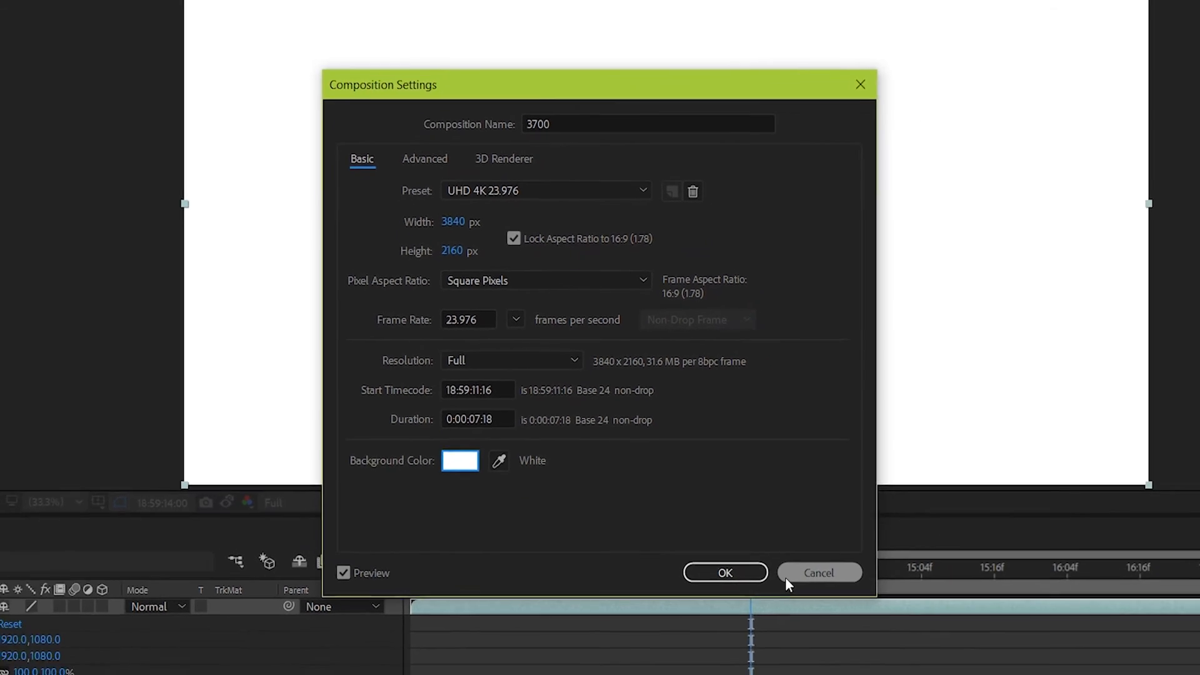
pyautogui.click(724, 572)
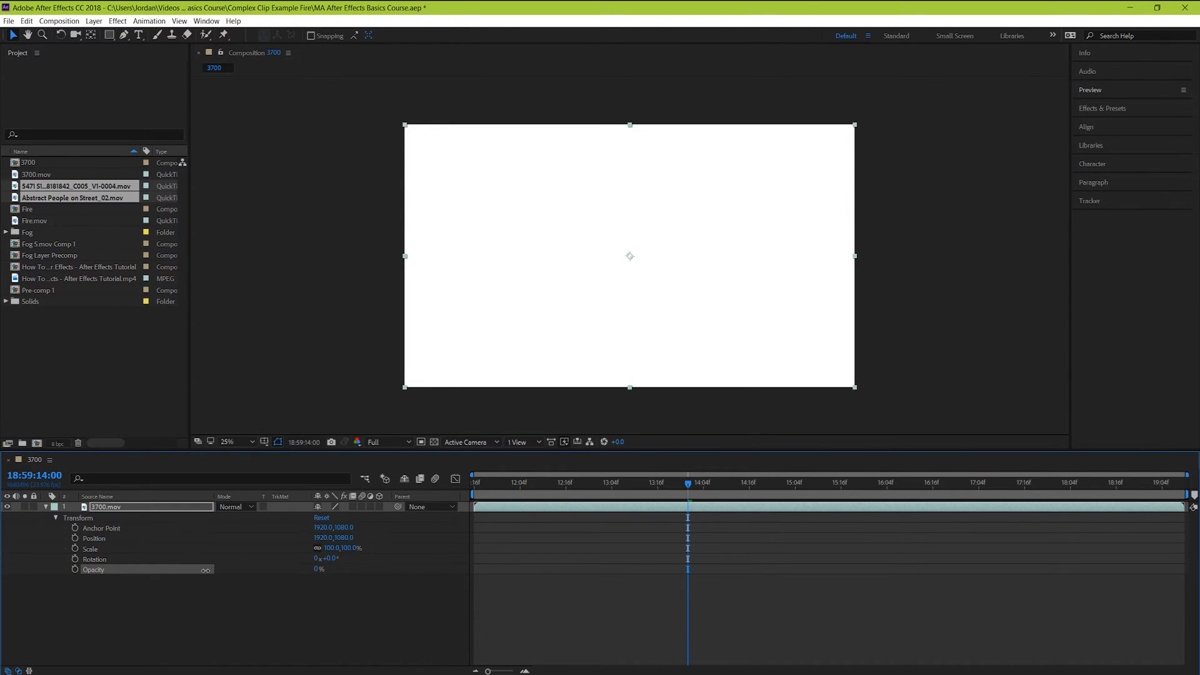
# - Turn on the transparency grid and return the clip's Opacity to 100%
pyautogui.click(205, 574)
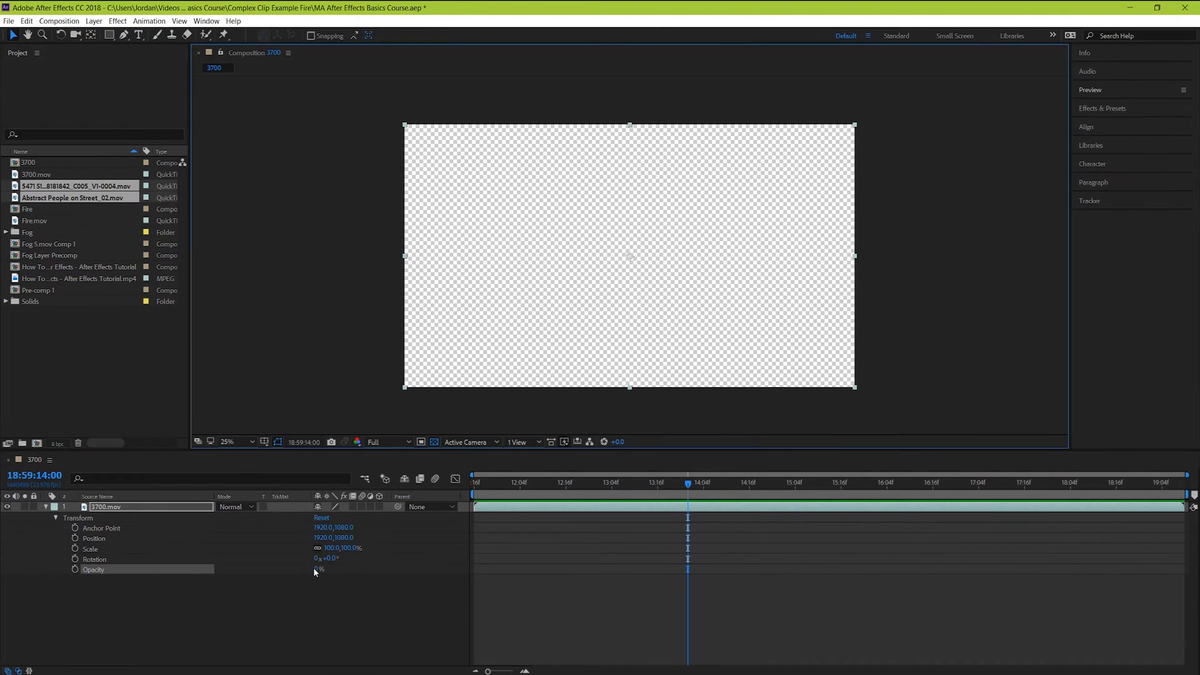
pyautogui.moveTo(320, 569); pyautogui.dragTo(320, 563)
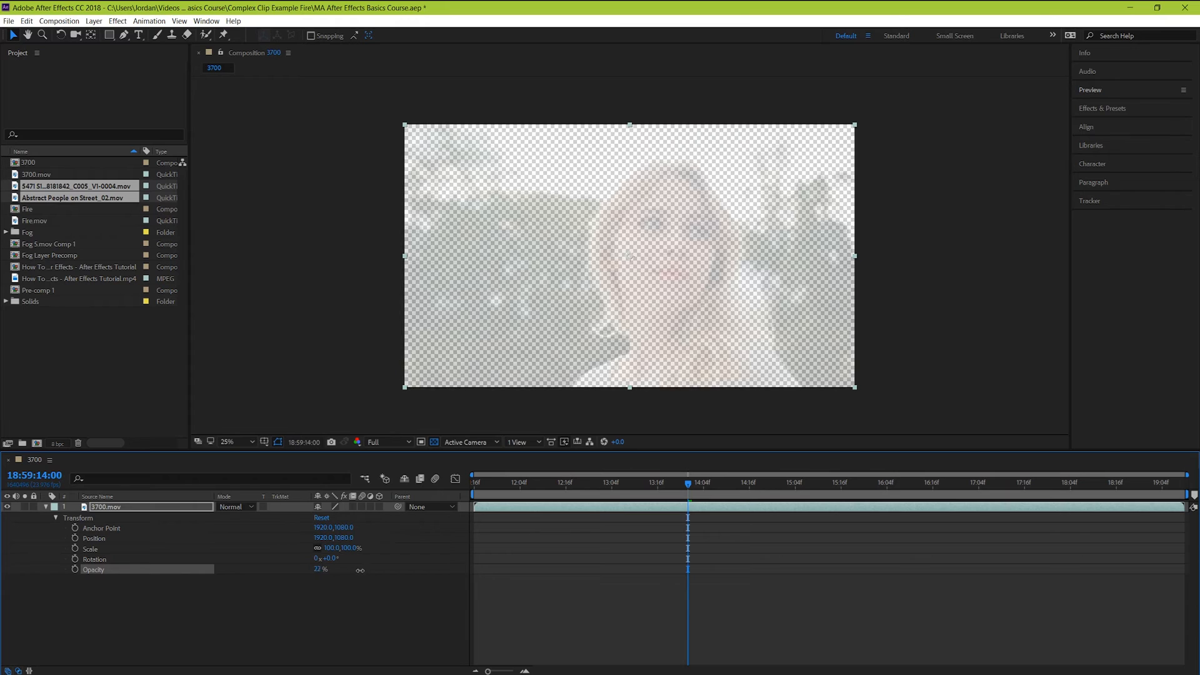
pyautogui.write('100')
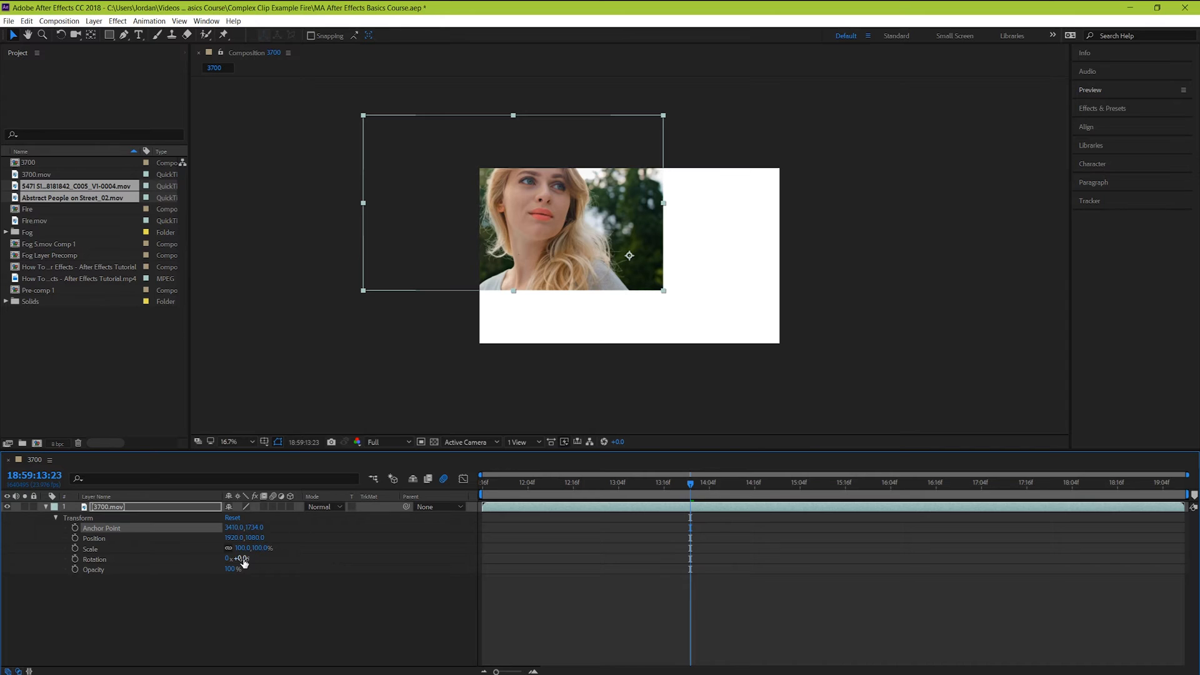
pyautogui.moveTo(241, 558); pyautogui.dragTo(260, 559)
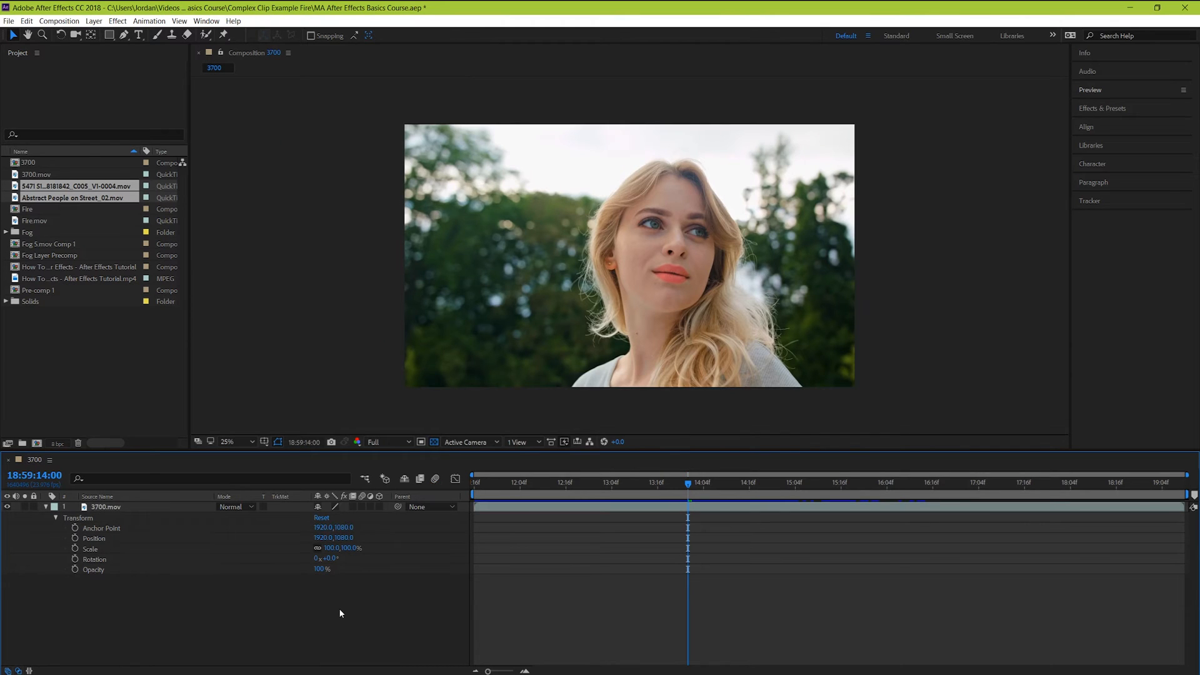
pyautogui.moveTo(352, 605)
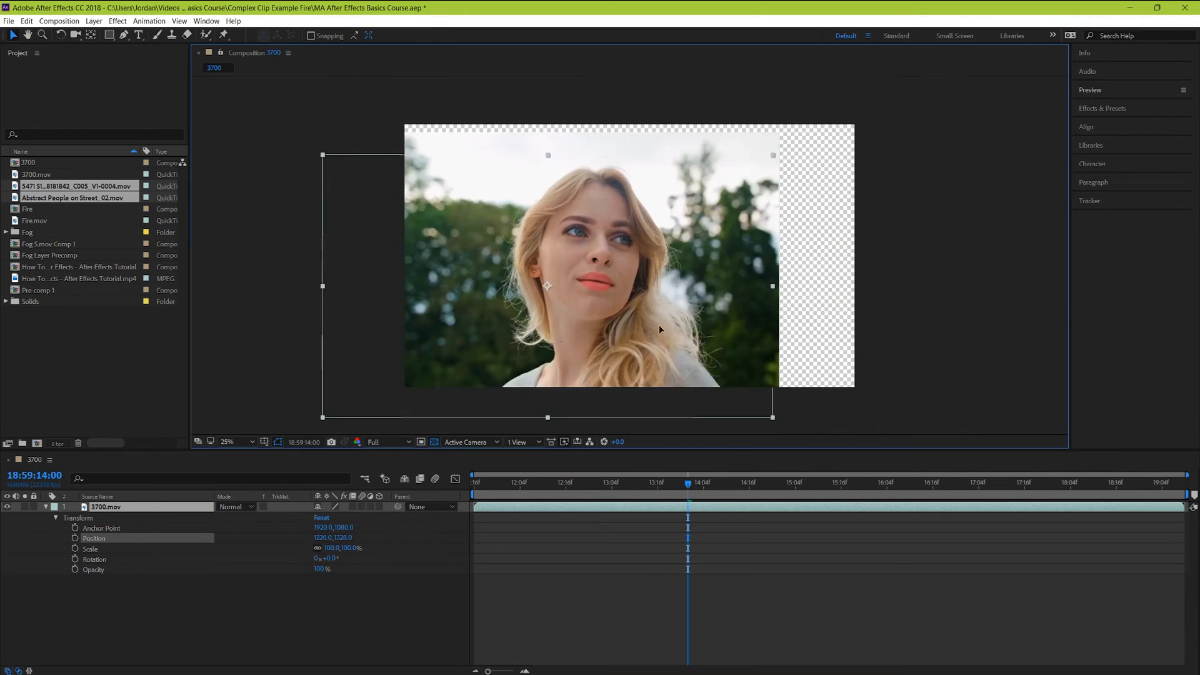
# - Drag the clip around the frame, then undo the move to restore Position 1920,1080
pyautogui.moveTo(662, 329); pyautogui.dragTo(632, 222)
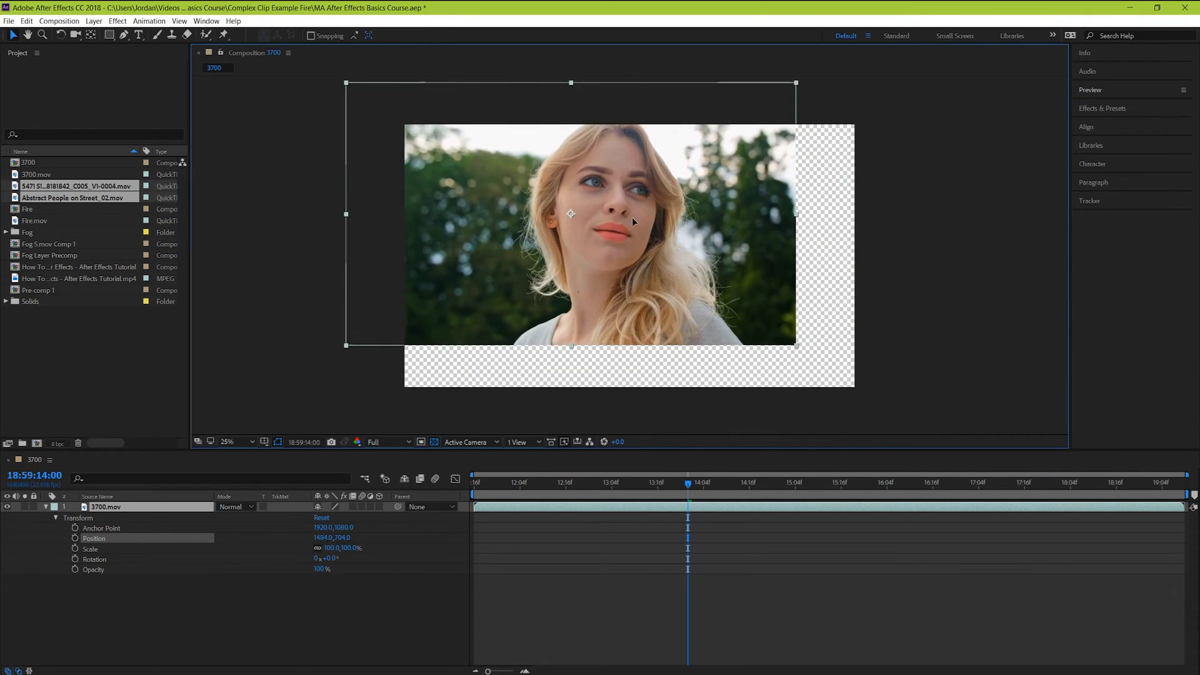
pyautogui.moveTo(570, 235); pyautogui.dragTo(692, 317)
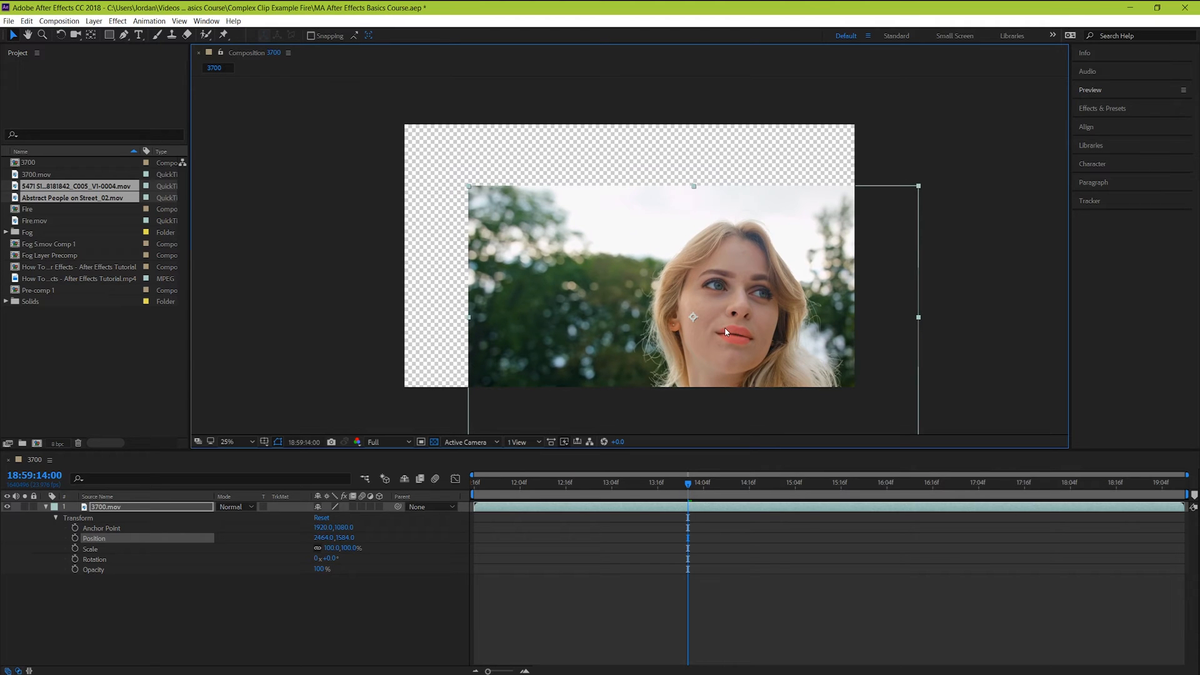
pyautogui.moveTo(312, 194)
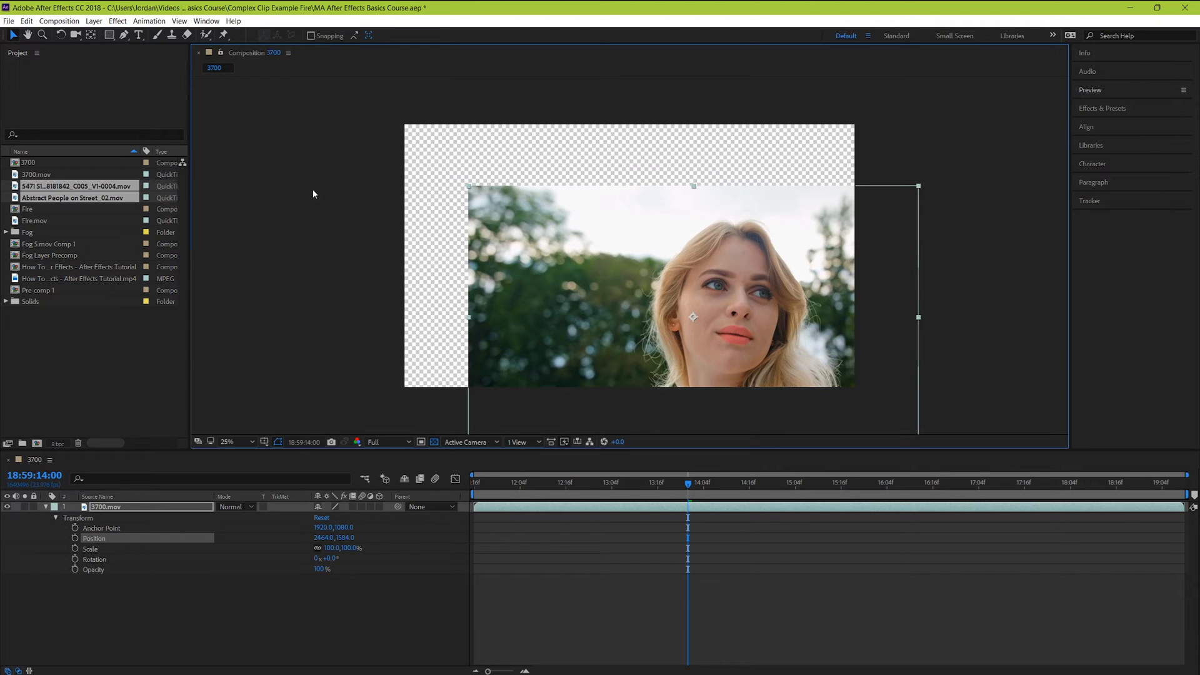
pyautogui.click(26, 21)
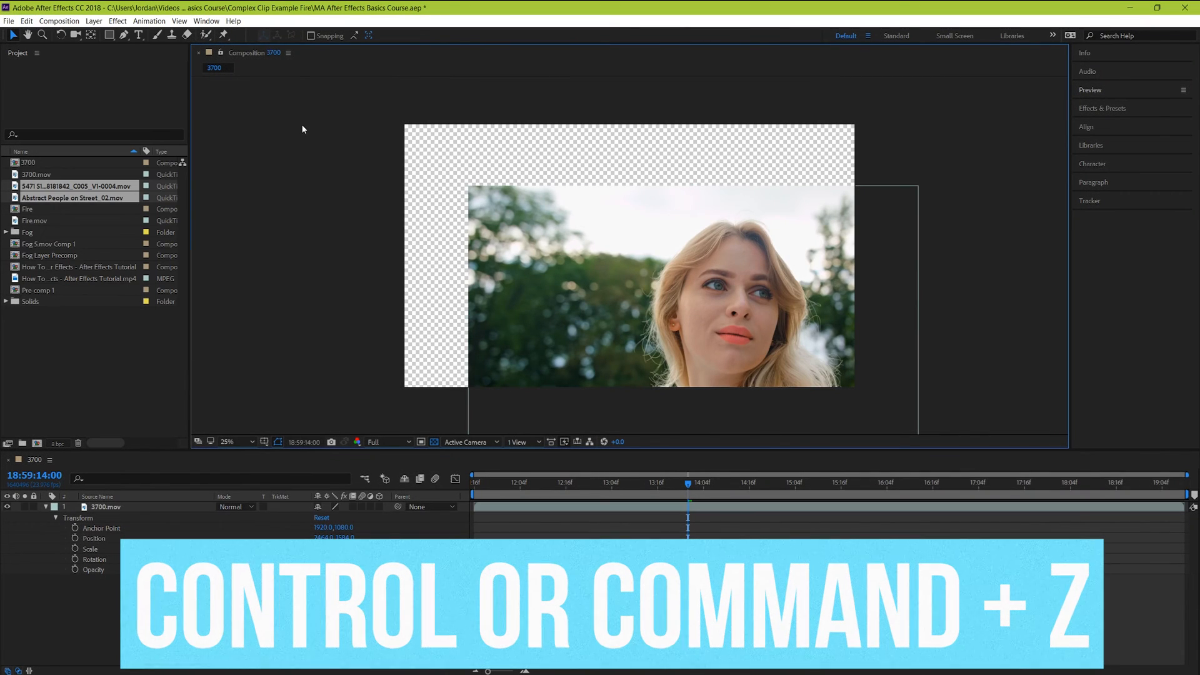
pyautogui.press('ctrl+z')
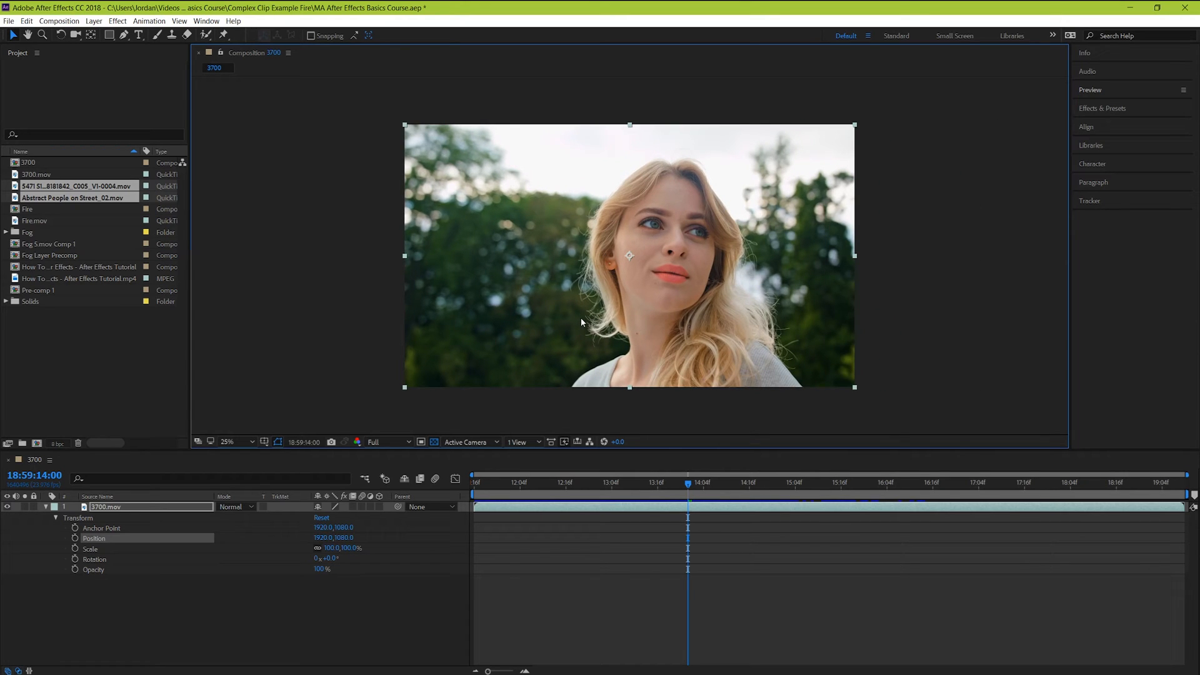
# - Add Position keyframes at 15:02 and at a later time on the timeline
pyautogui.click(474, 482)
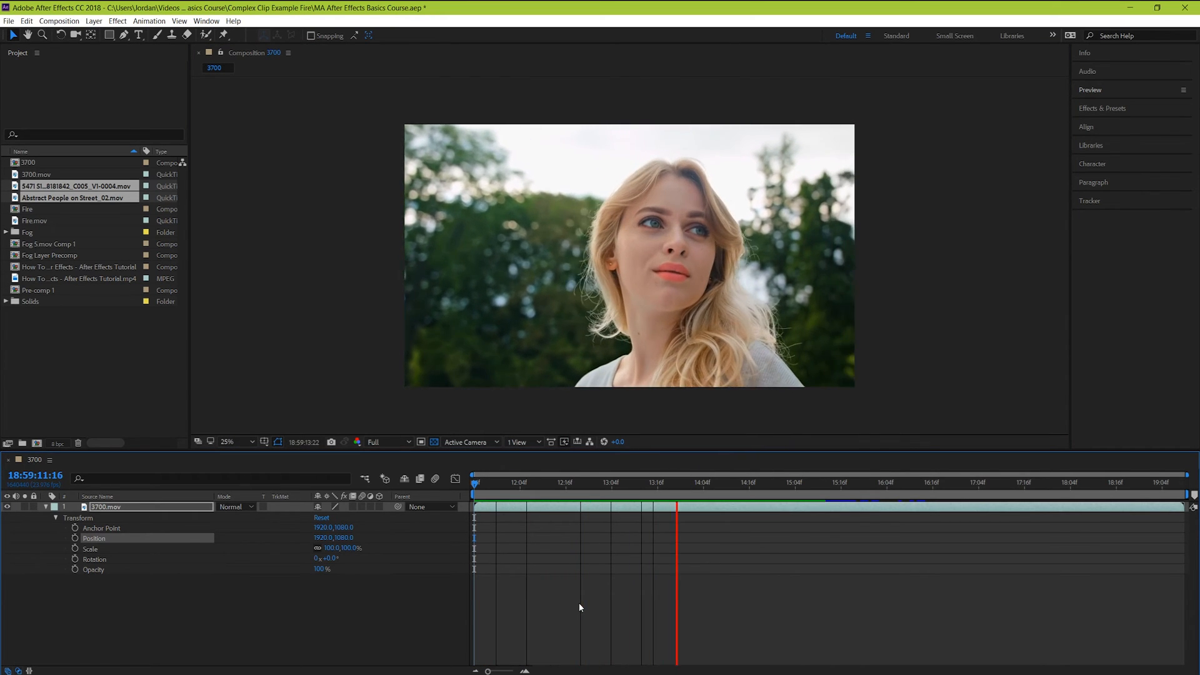
pyautogui.click(787, 482)
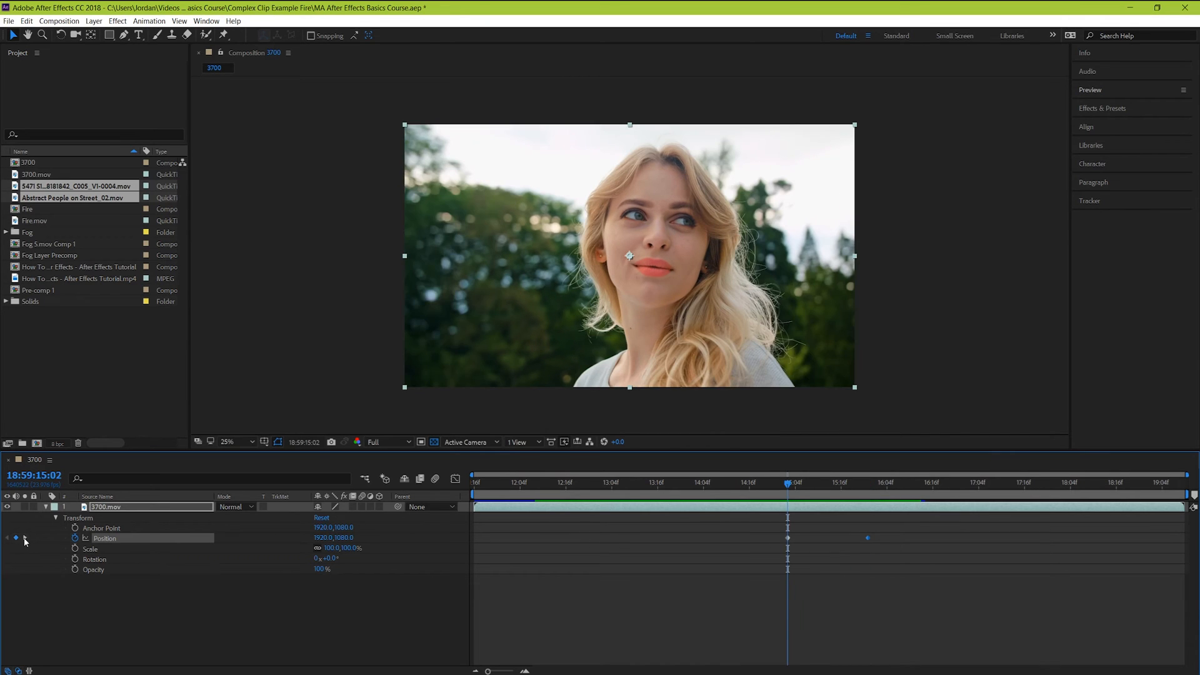
# - Give the second Position keyframe 5800,1080 and check the clip just past it
pyautogui.click(866, 482)
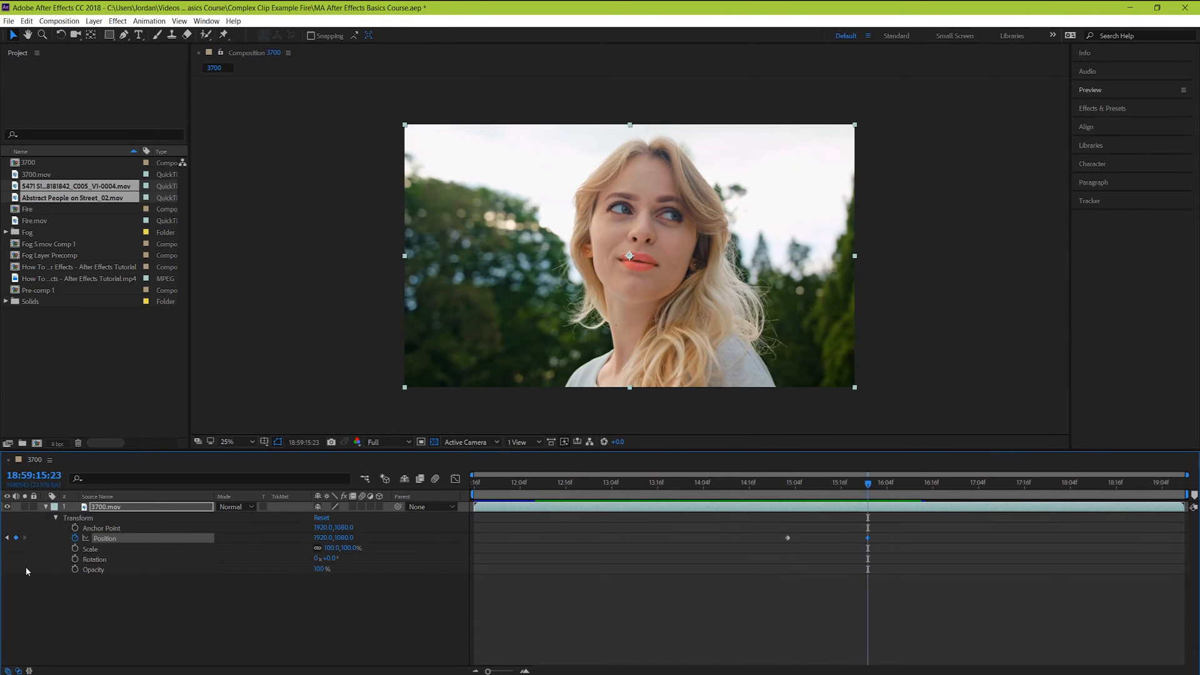
pyautogui.moveTo(68, 559)
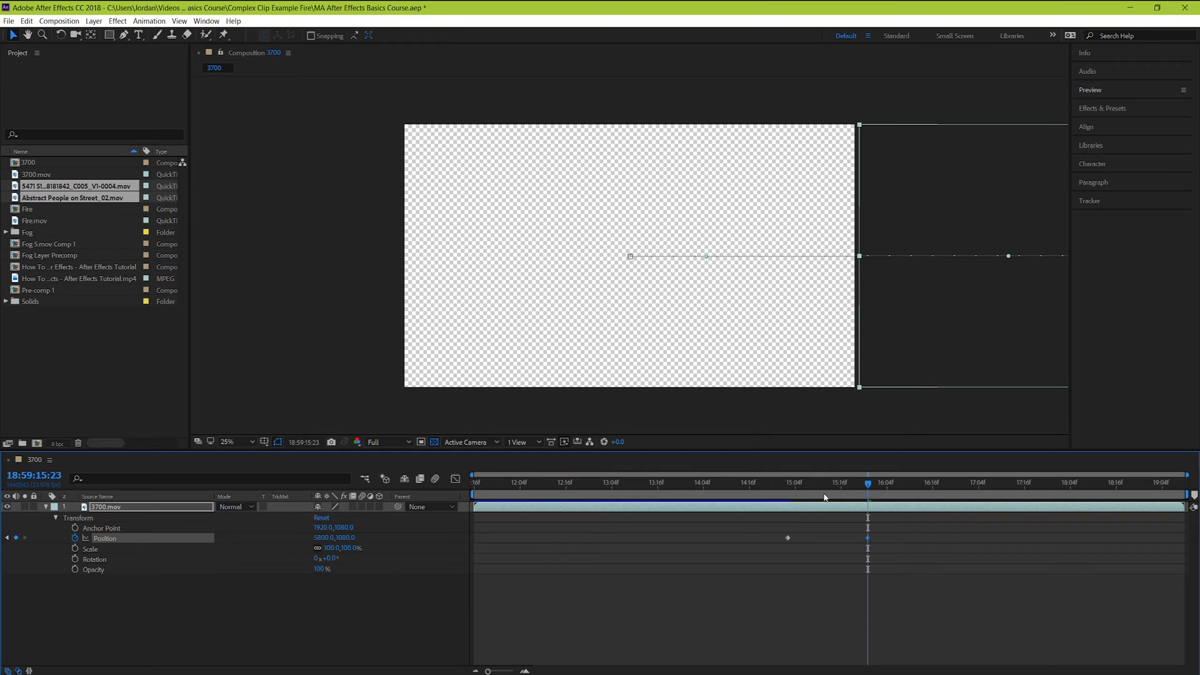
pyautogui.click(788, 482)
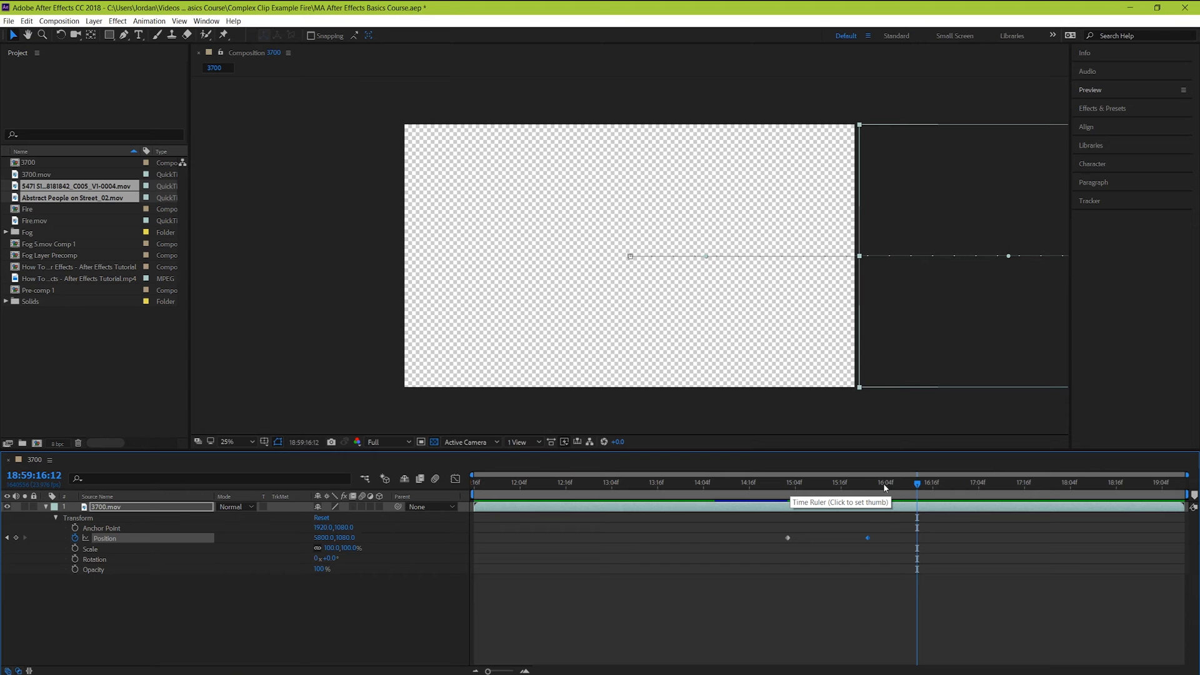
pyautogui.click(788, 481)
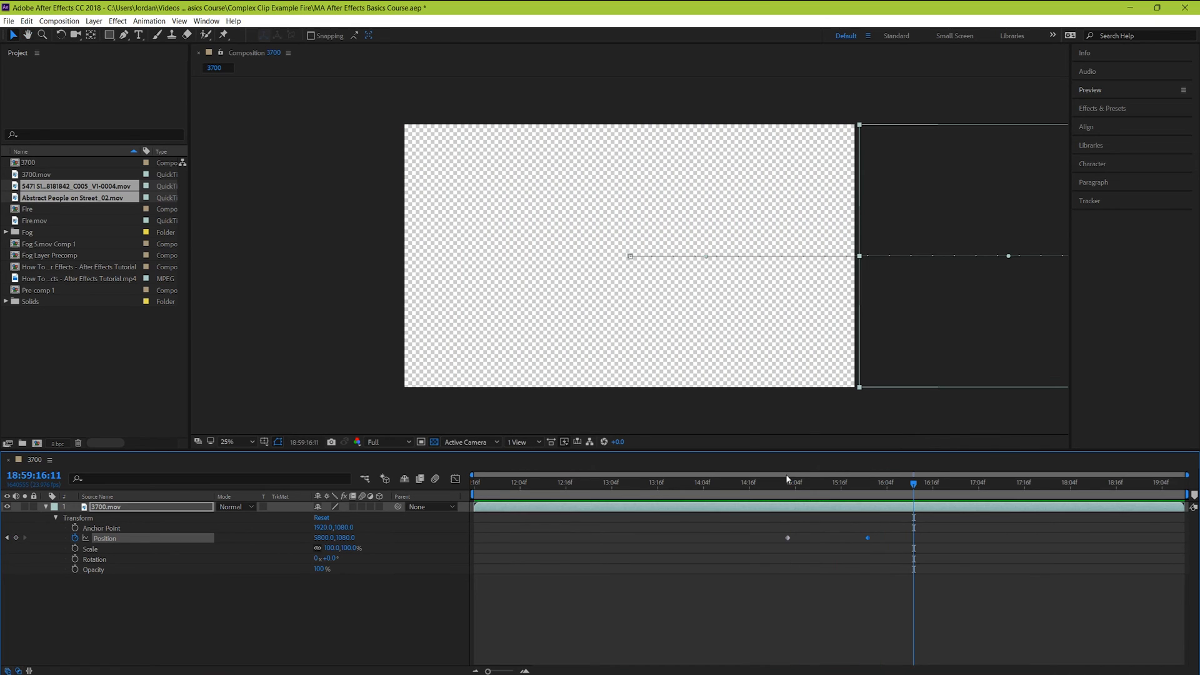
# - Return the time indicator to the first Position keyframe
pyautogui.click(788, 483)
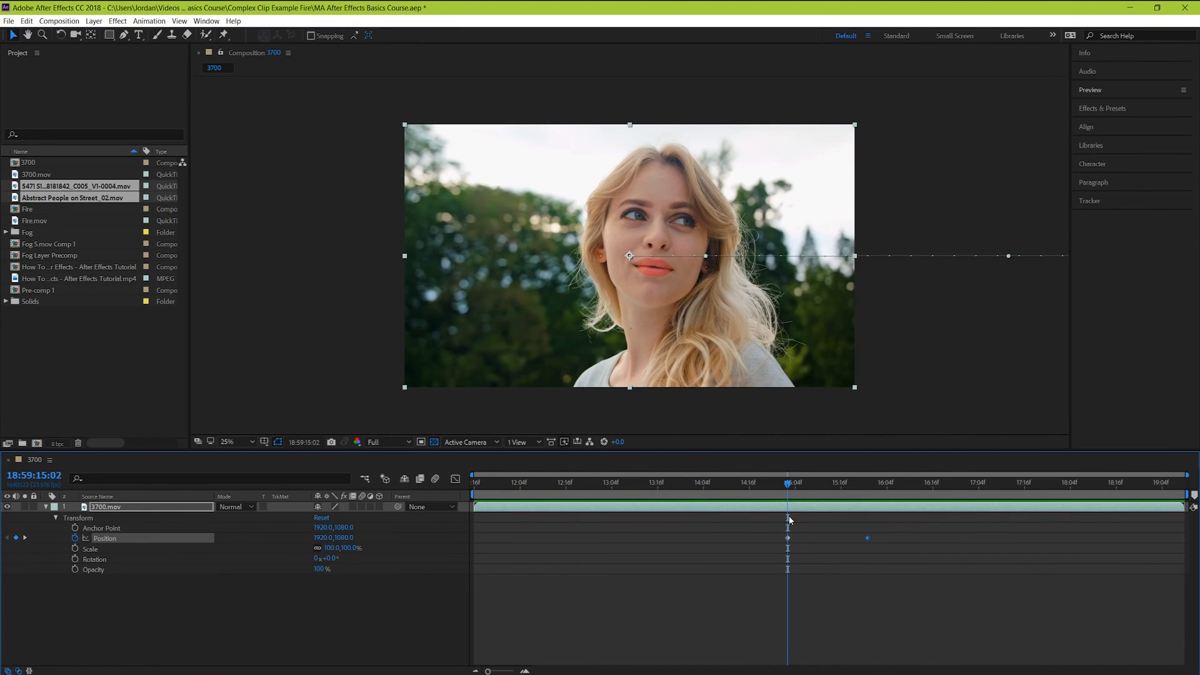
pyautogui.moveTo(815, 545)
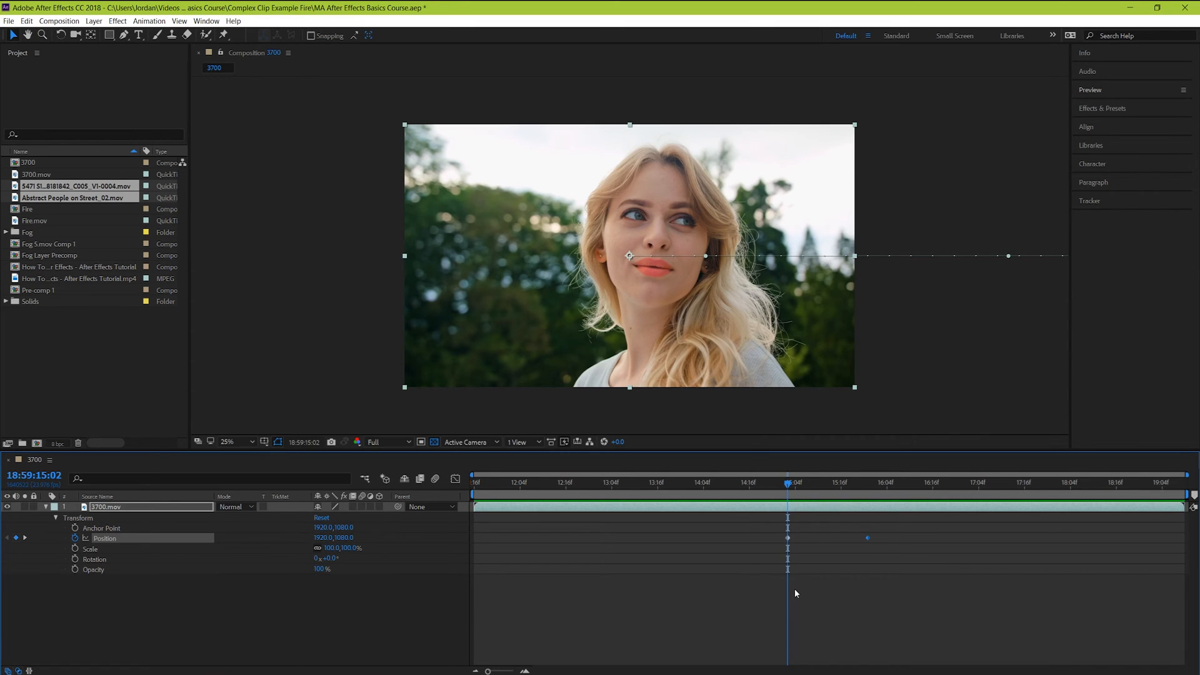
pyautogui.moveTo(822, 493)
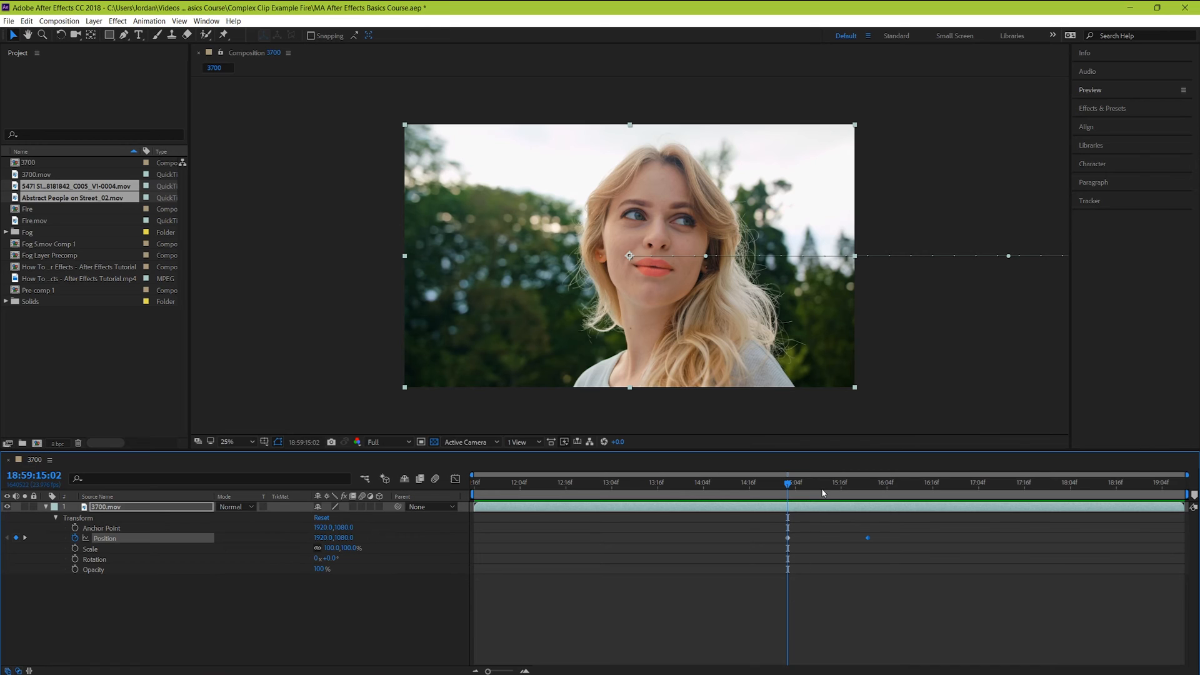
pyautogui.moveTo(884, 536)
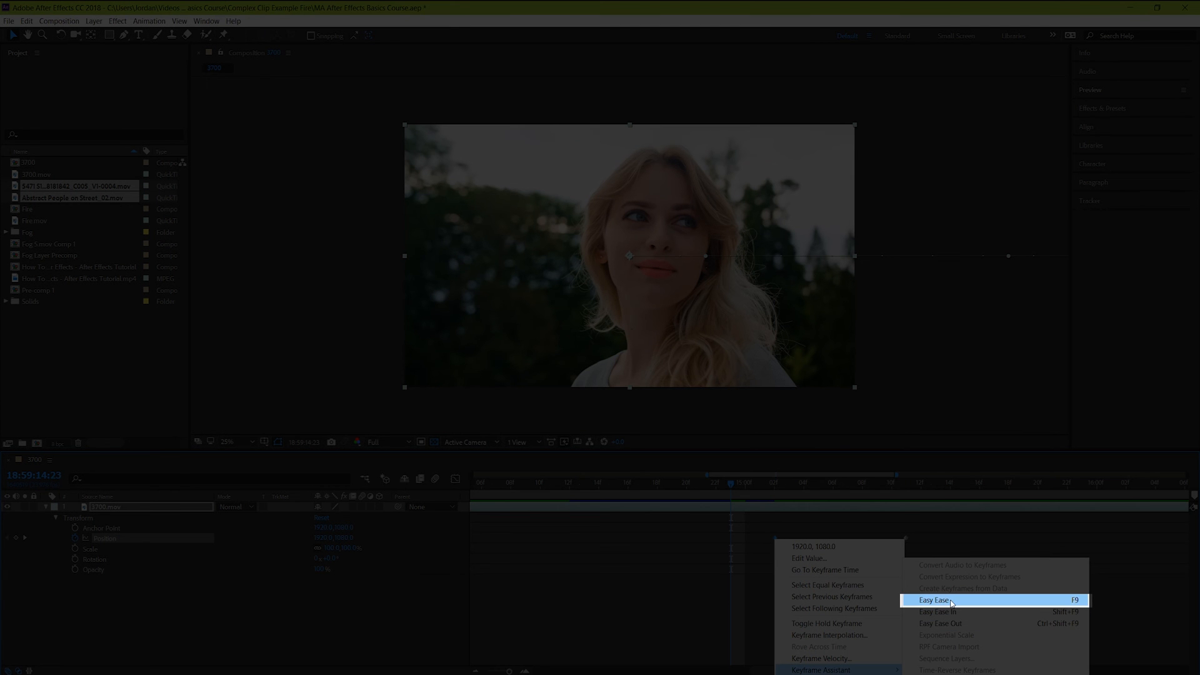
# - Apply Easy Ease to both Position keyframes and return to the first keyframe
pyautogui.click(933, 600)
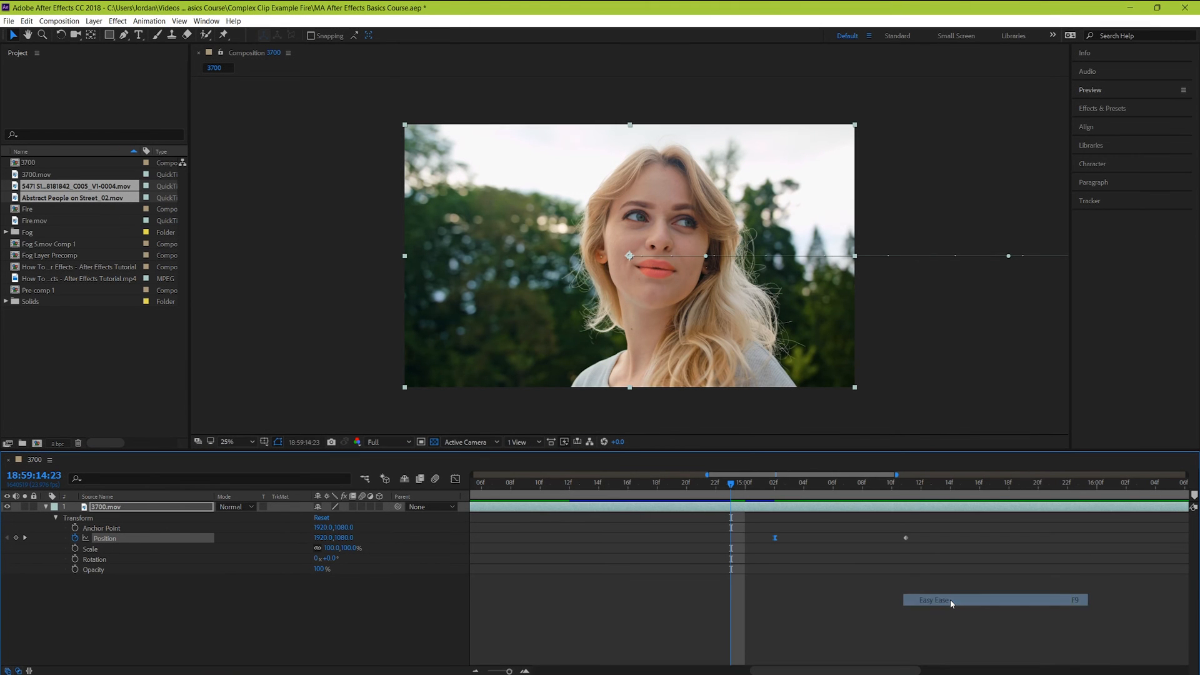
pyautogui.click(933, 599)
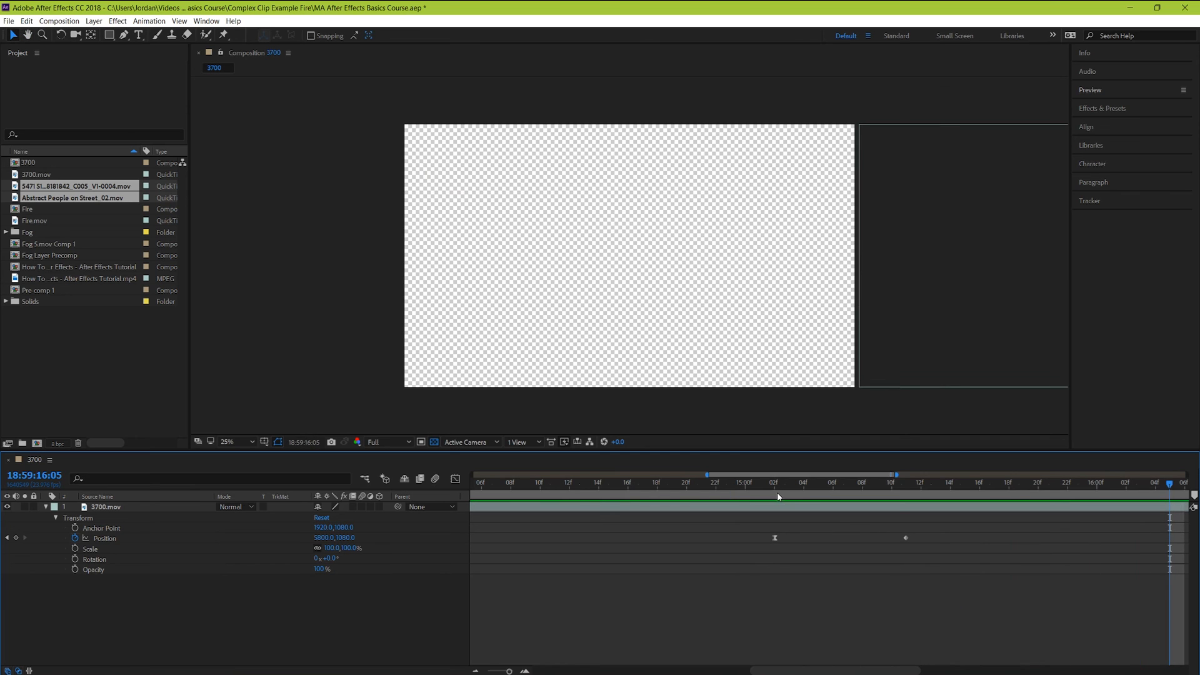
pyautogui.click(863, 483)
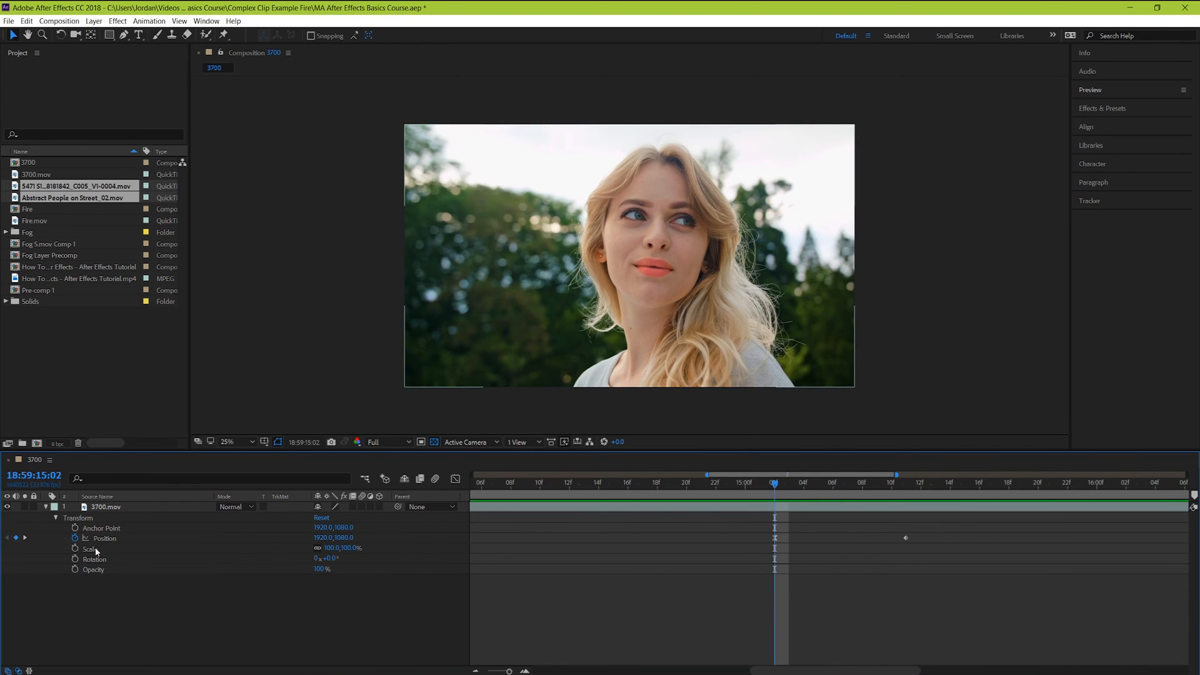
pyautogui.click(106, 507)
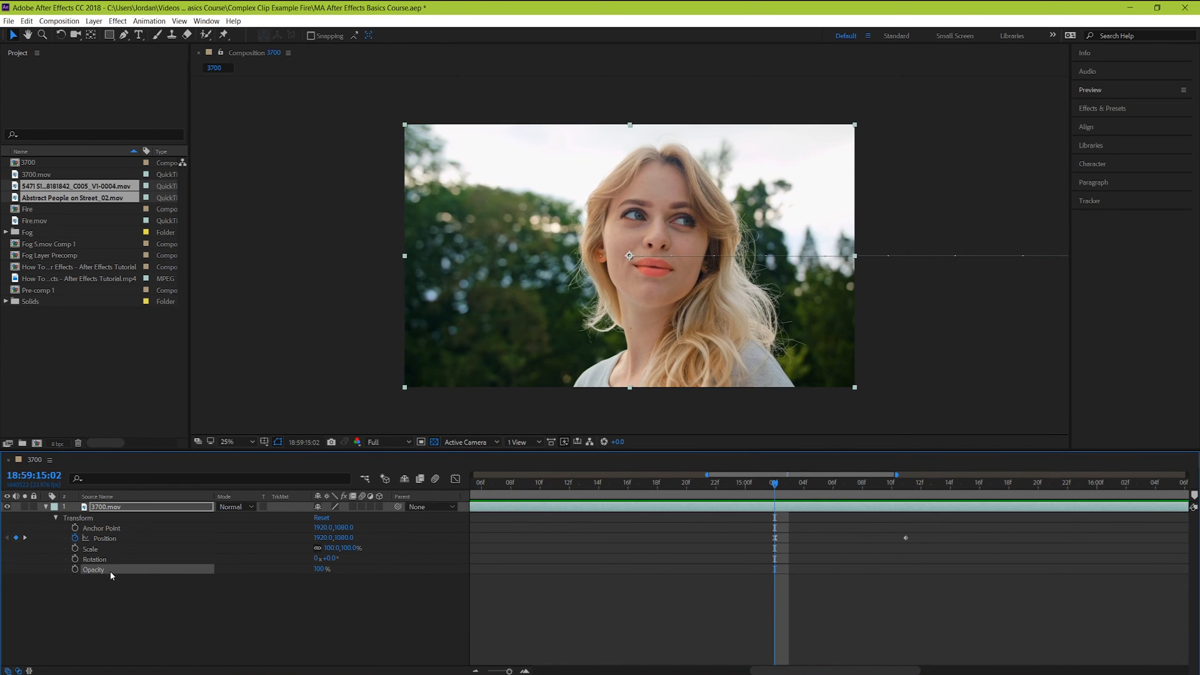
pyautogui.moveTo(317, 572)
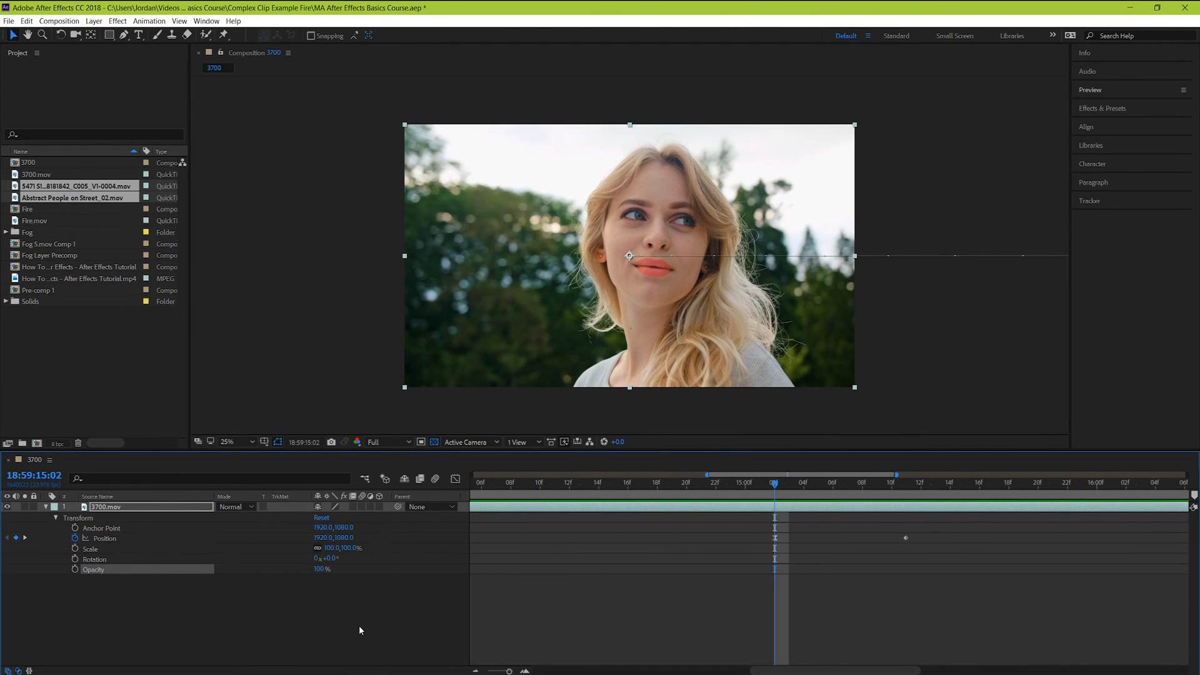
pyautogui.moveTo(119, 550)
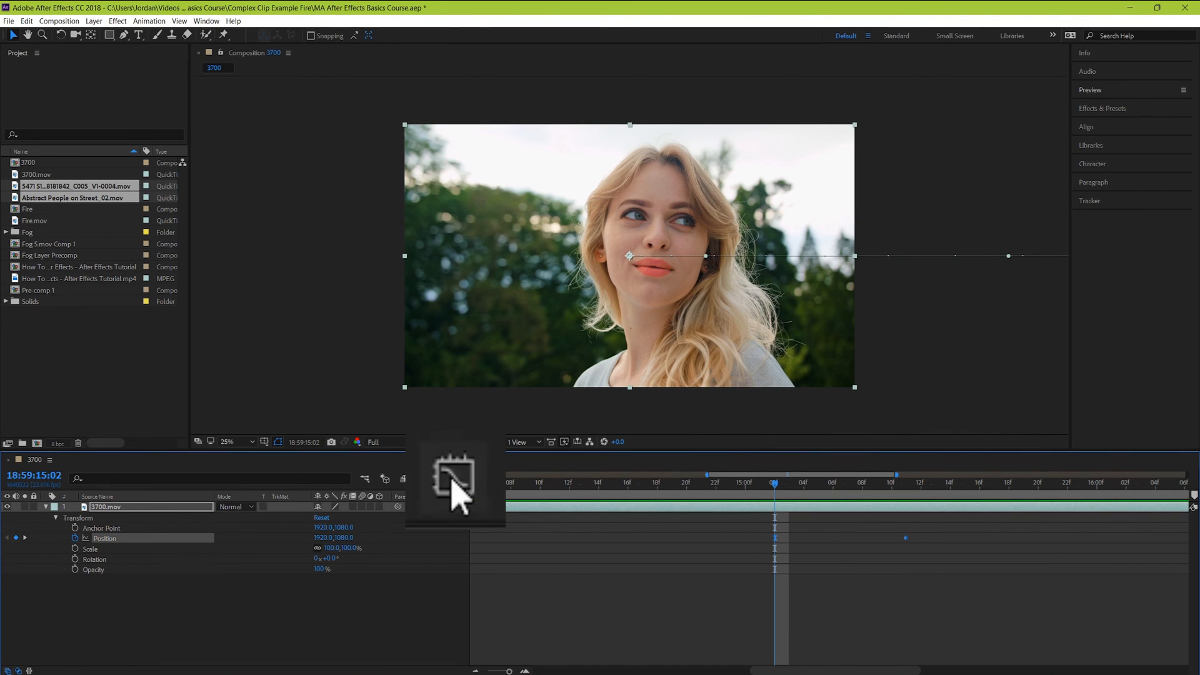
# - View the Position speed graph and adjust the second keyframe's ease influence
pyautogui.click(454, 480)
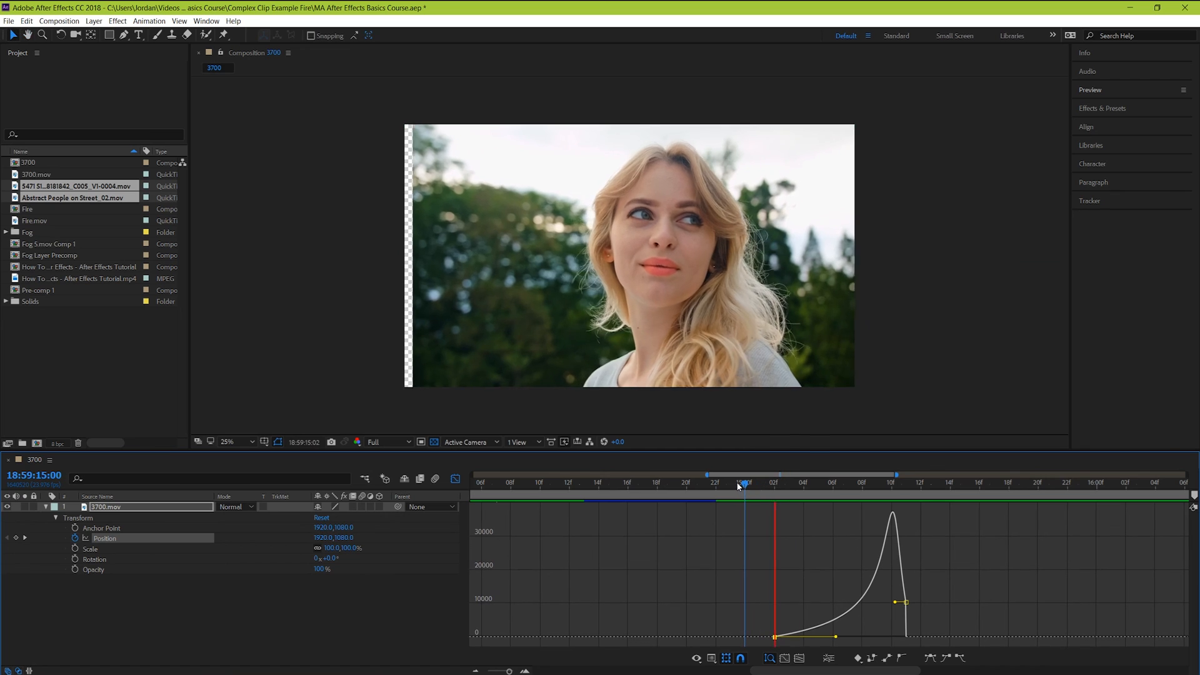
pyautogui.moveTo(901, 603); pyautogui.dragTo(896, 610)
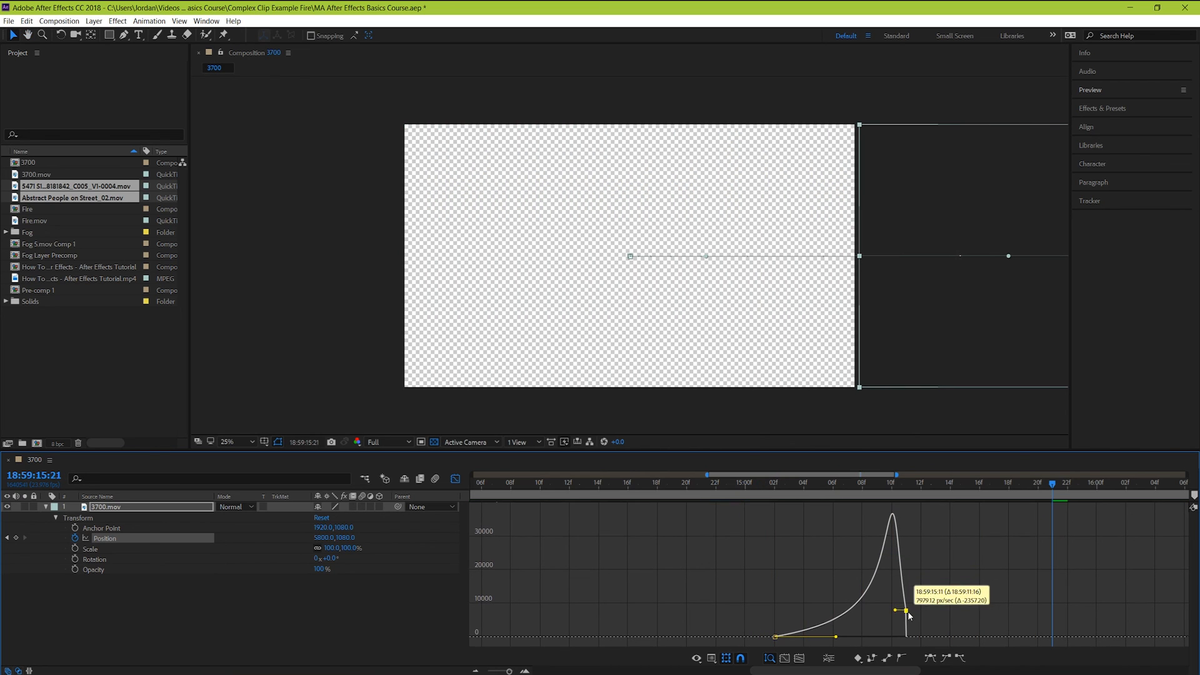